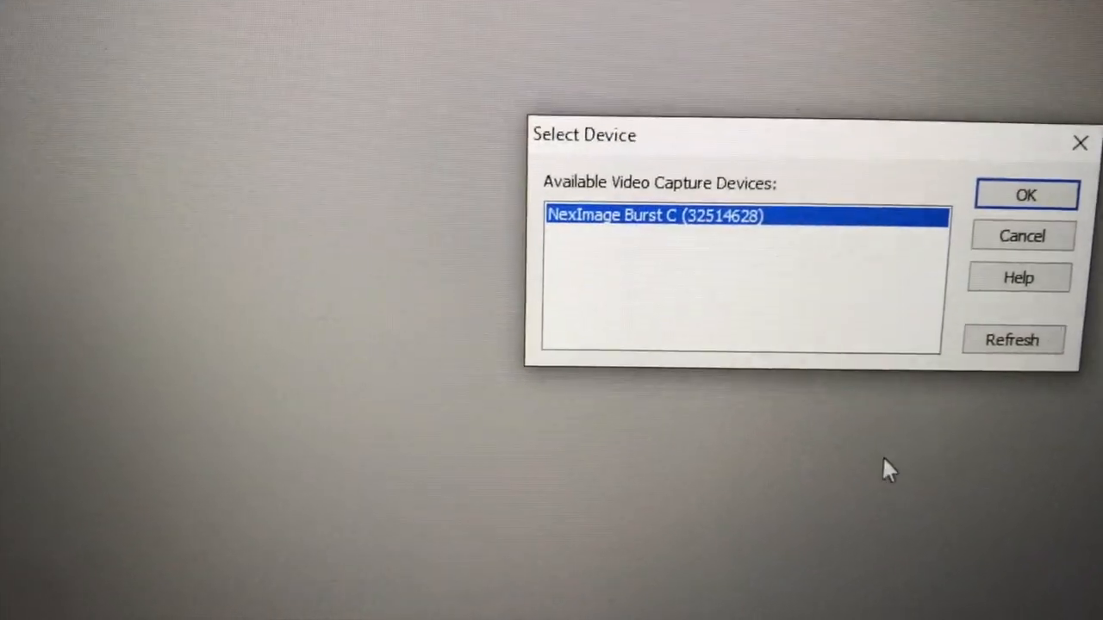
- Confirm NexImage Burst C as the capture device in the Select Device dialog
left_click(1026, 193)
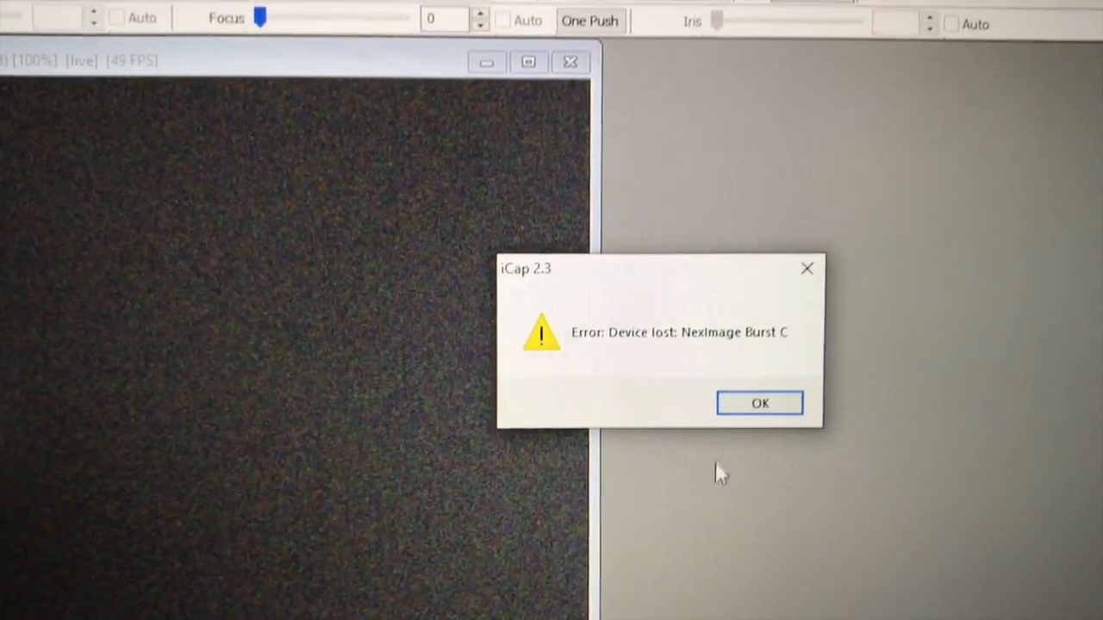
- Dismiss the device-lost error and reconnect to NexImage Burst C for live preview
left_click(759, 403)
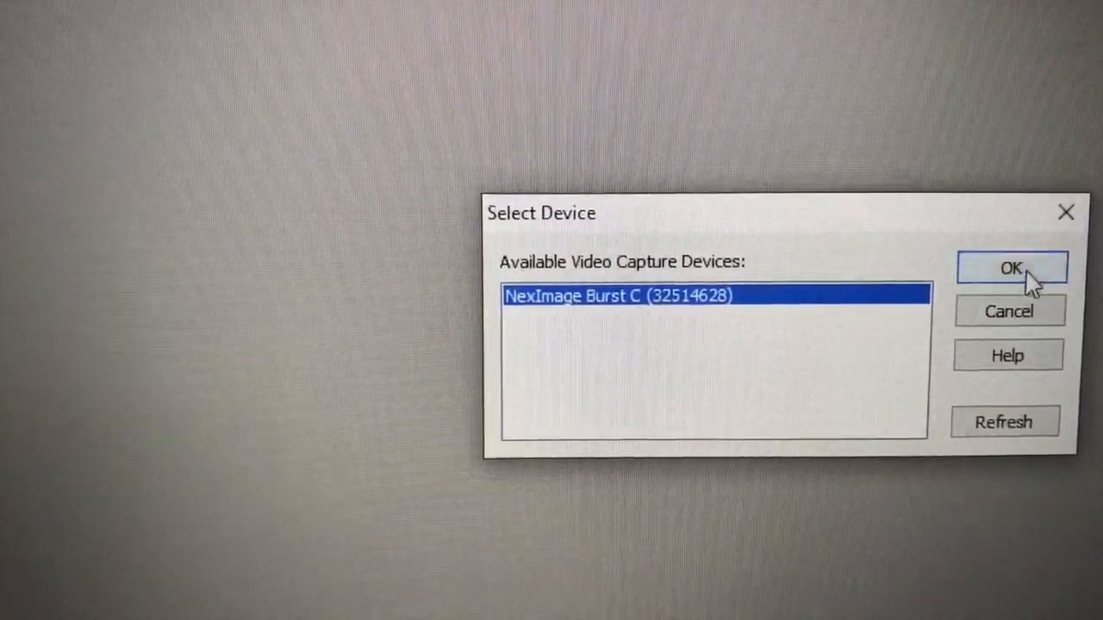
left_click(1011, 269)
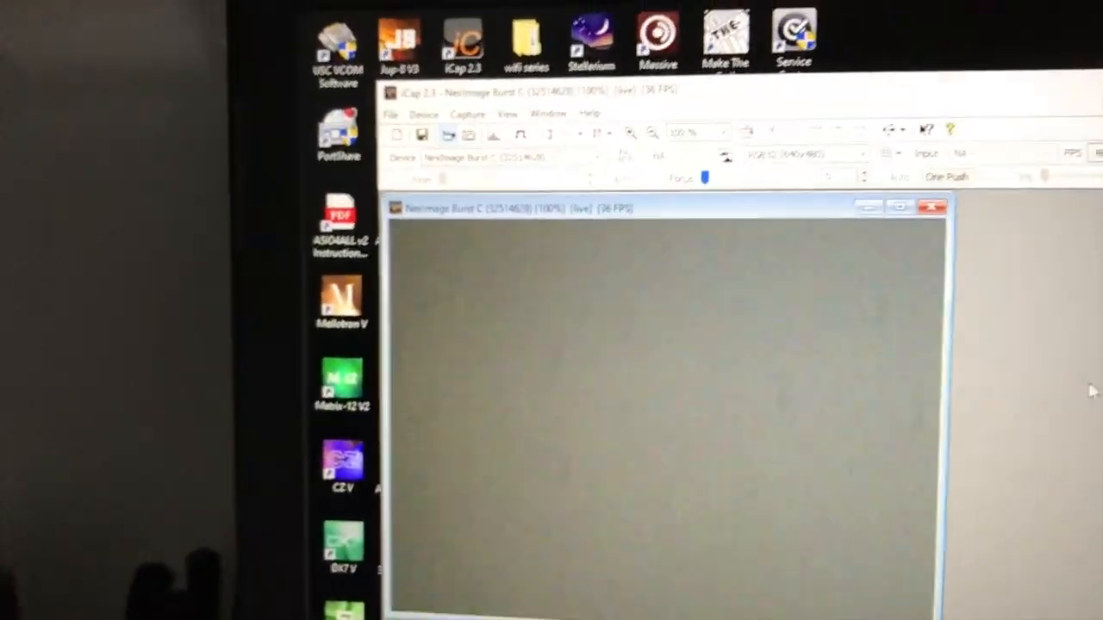